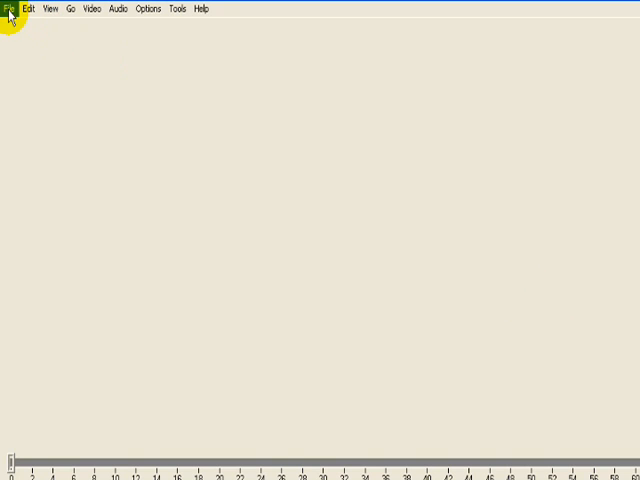
- Open biker.avi from the Desktop in VirtualDub
click(10, 9)
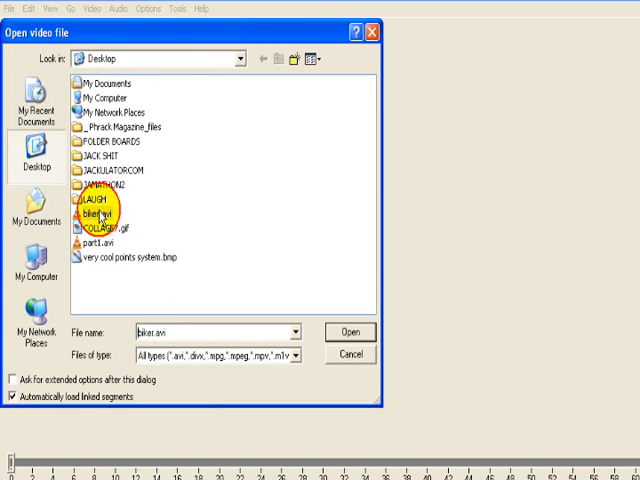
click(348, 331)
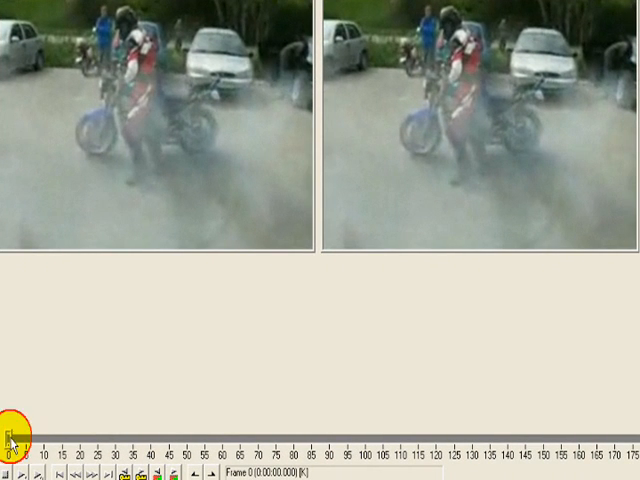
- Scrub the biker clip and mark frames 5 through 62 as the selection
drag(15, 432, 168, 432)
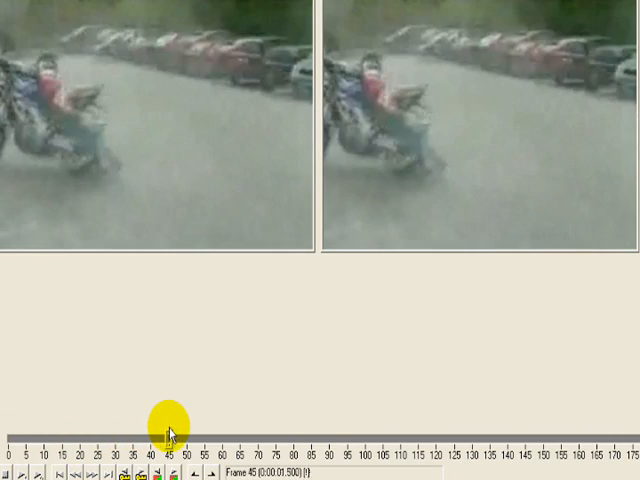
drag(163, 424, 290, 424)
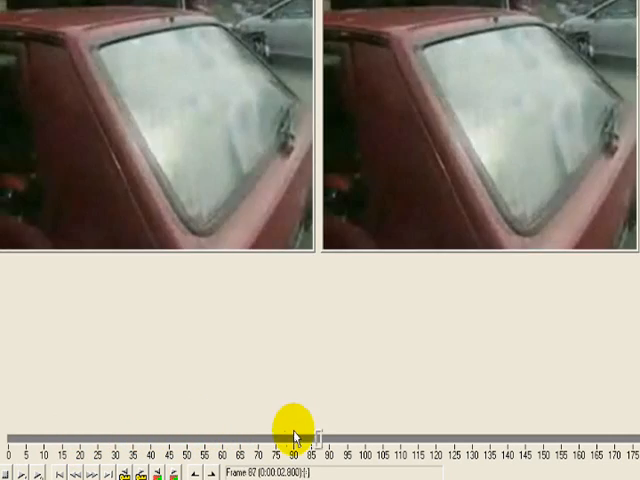
drag(290, 428, 65, 428)
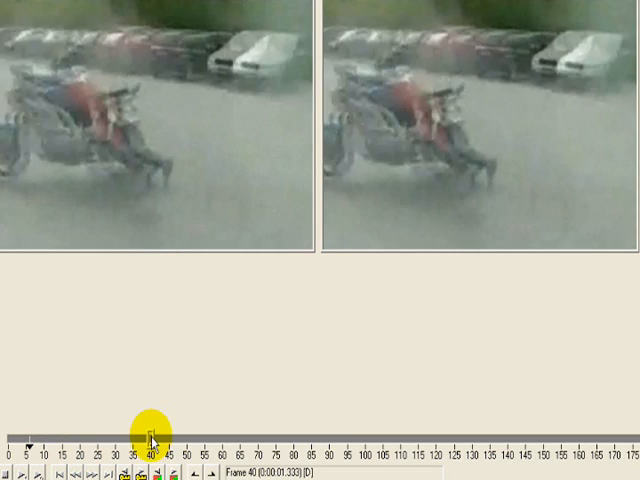
drag(150, 430, 188, 430)
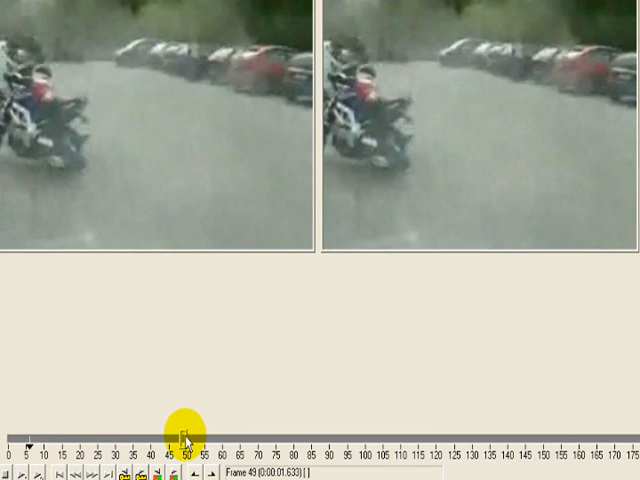
drag(185, 438, 230, 438)
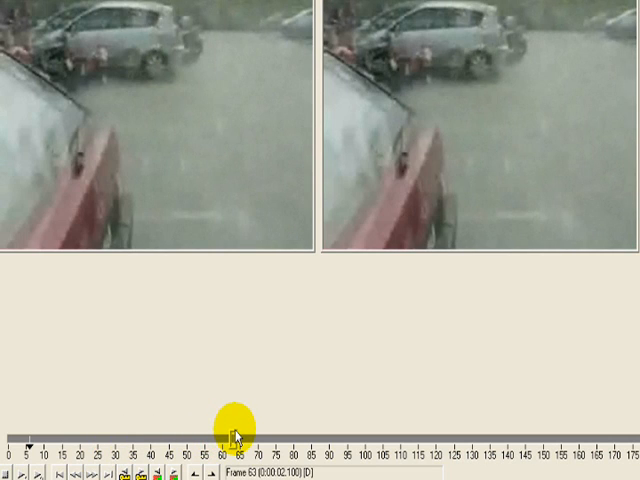
right_click(230, 430)
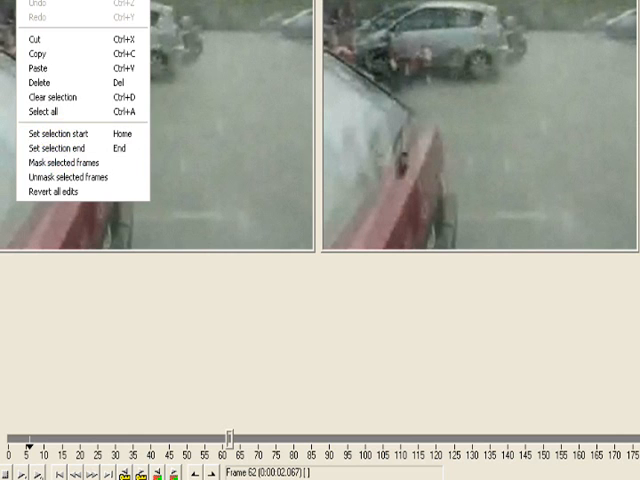
mouse_move(60, 147)
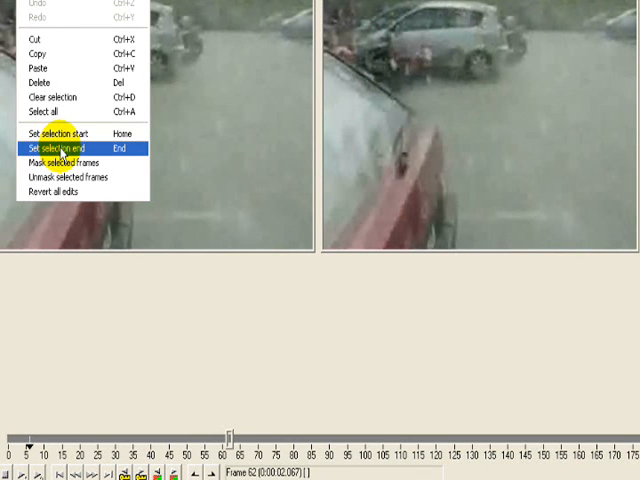
click(60, 148)
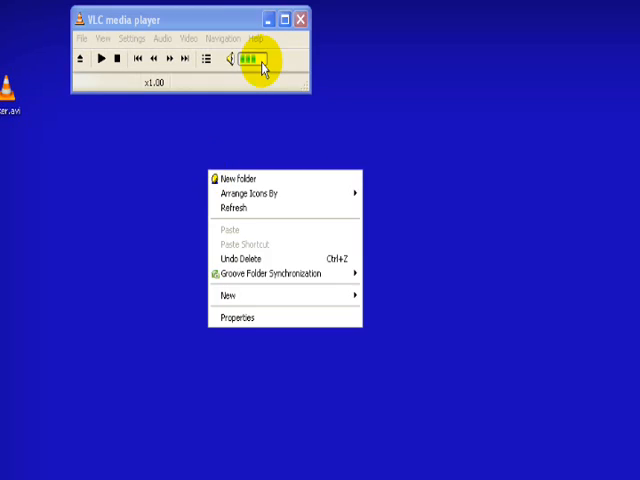
- Create an empty New Folder on the desktop for the frames
click(241, 178)
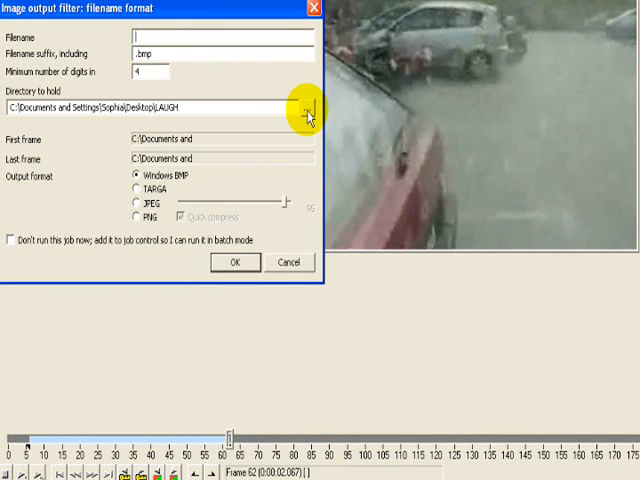
- Export the selection as Windows BMP images, with New Folder as the destination
click(308, 110)
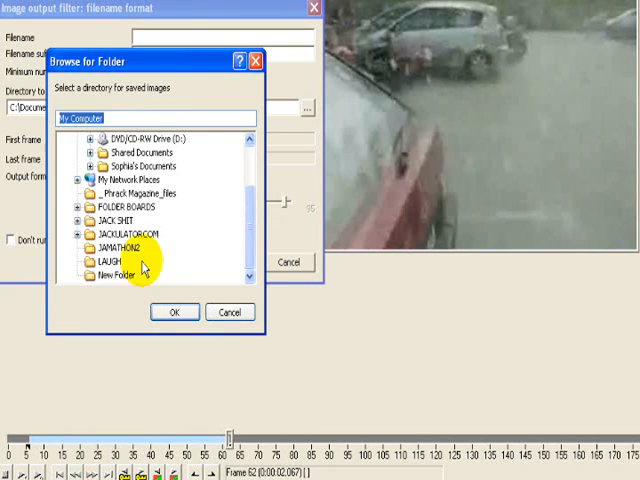
click(175, 312)
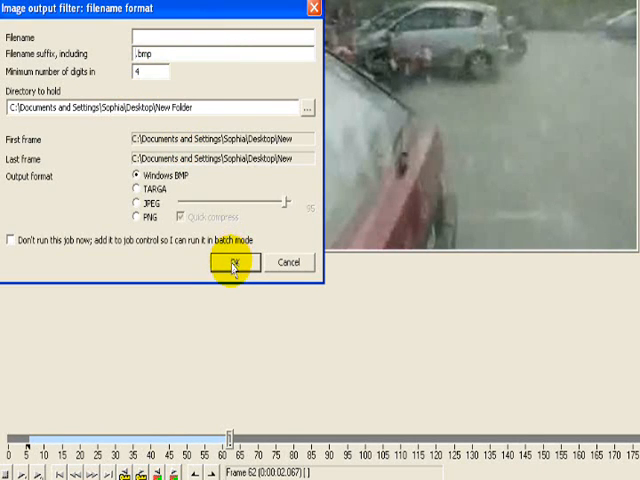
click(231, 262)
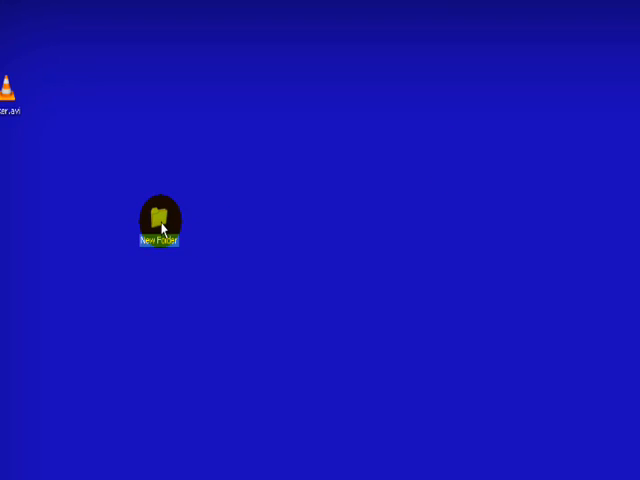
- Open New Folder and preview the numbered BMP frames in Thumbnails, then Details view
double_click(157, 218)
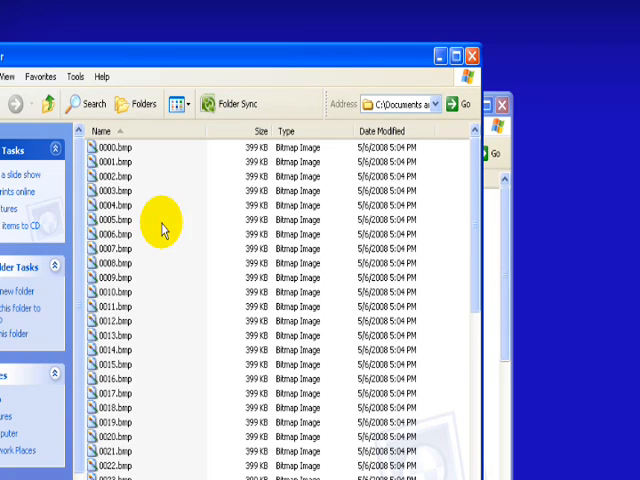
right_click(165, 228)
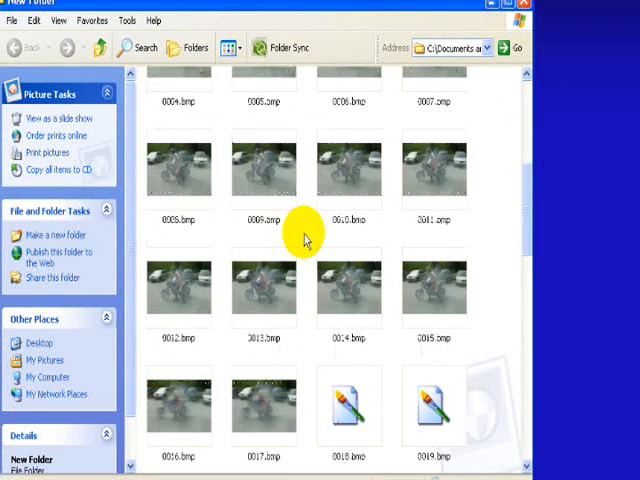
scroll(up, 3)
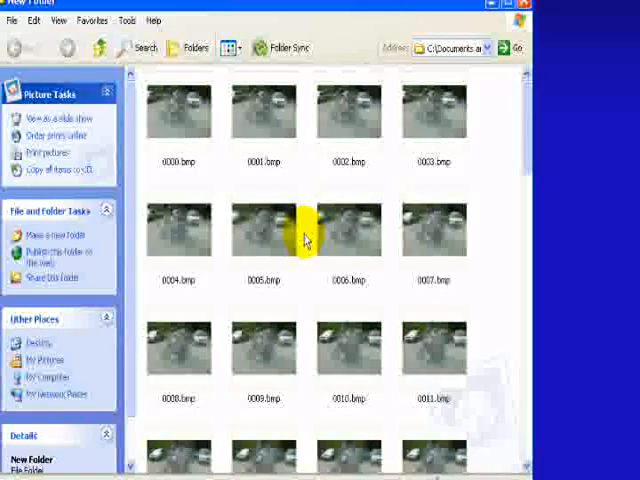
mouse_move(535, 110)
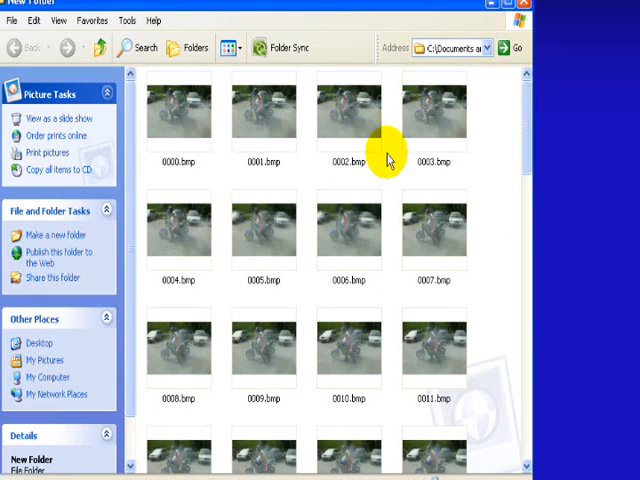
right_click(390, 157)
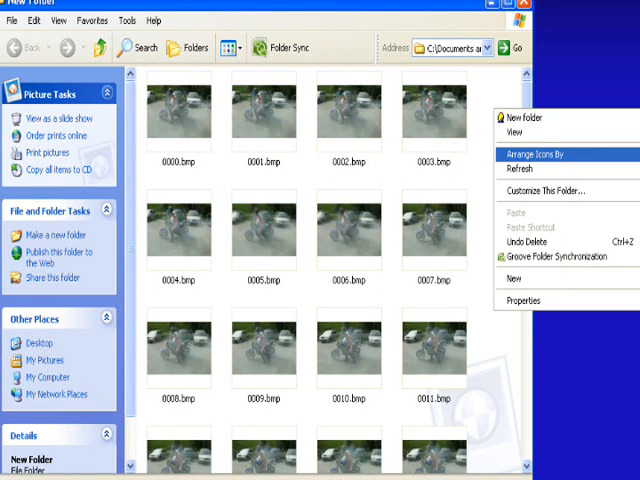
click(497, 97)
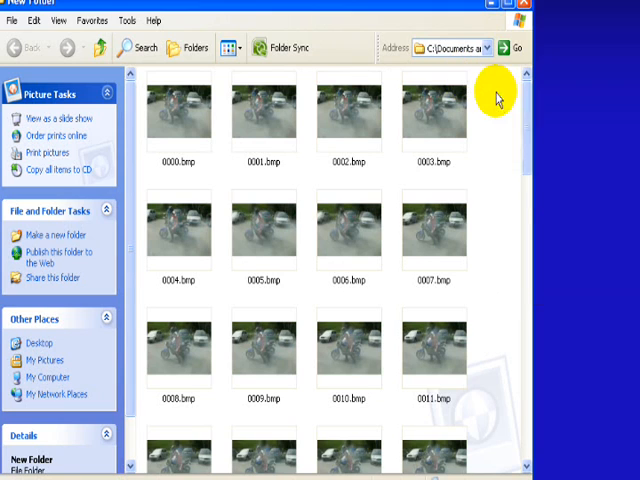
right_click(497, 100)
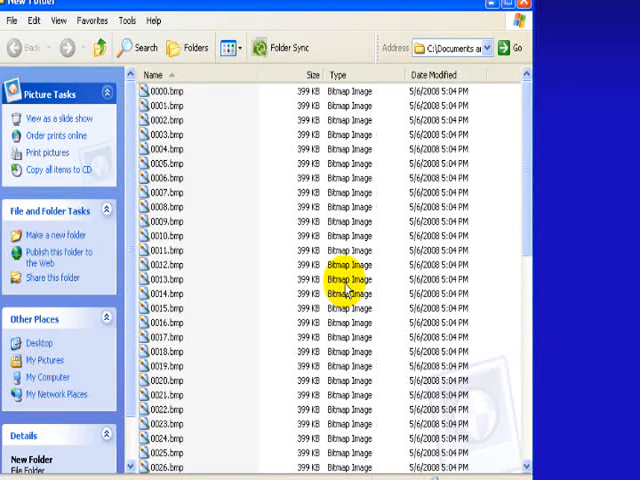
scroll(down, 3)
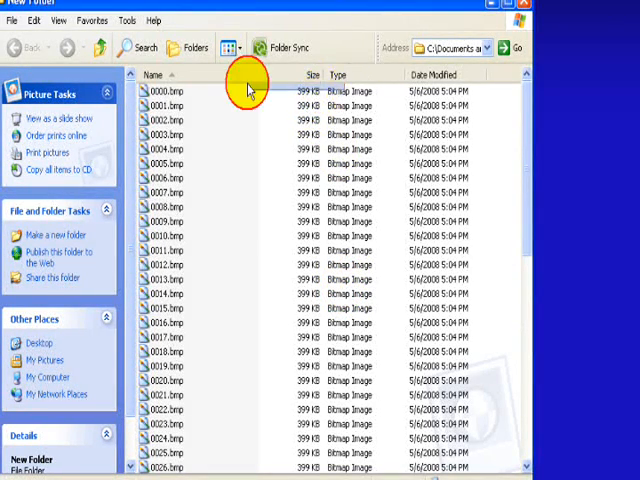
click(165, 91)
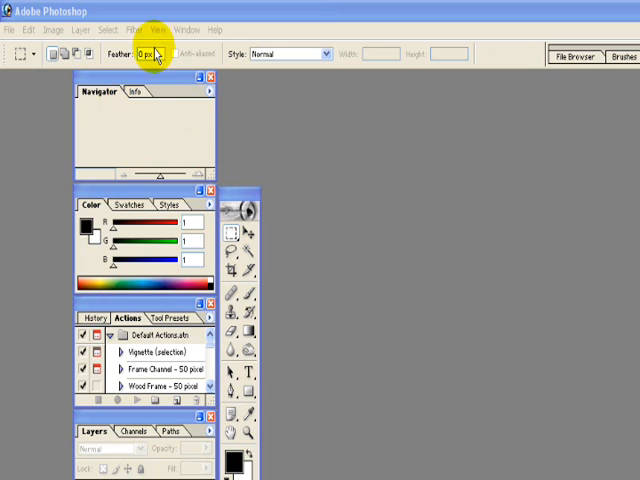
- Pull the History/Actions palette group out of the palette stack and close it
click(187, 29)
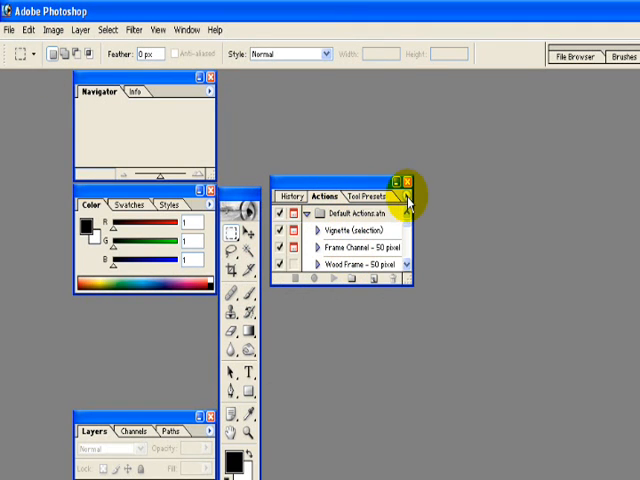
click(11, 29)
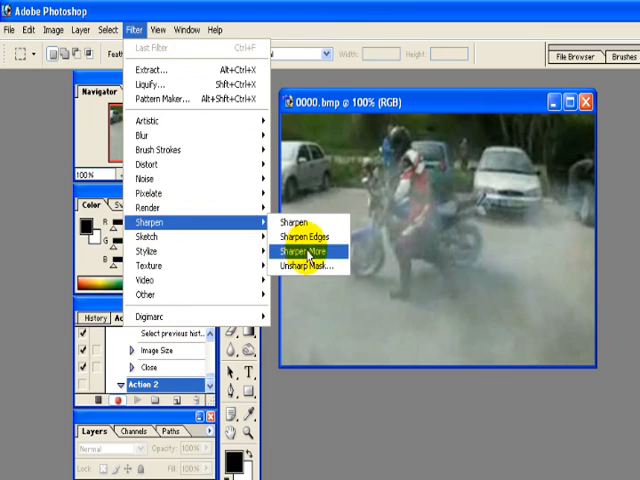
- Apply Sharpen More to frame 0000.bmp and resize it to 20 percent width
click(308, 250)
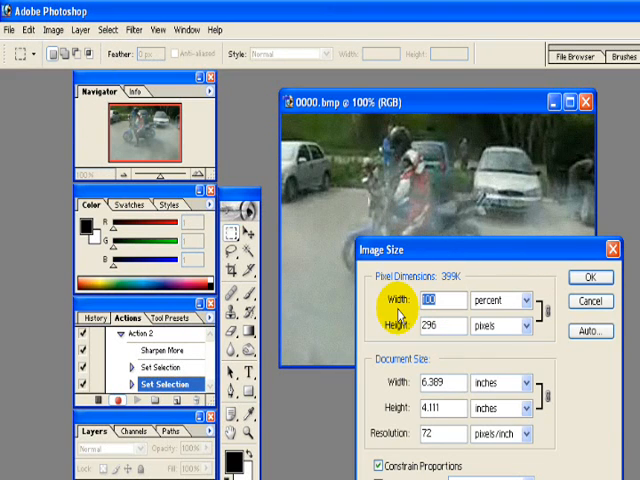
text(20)
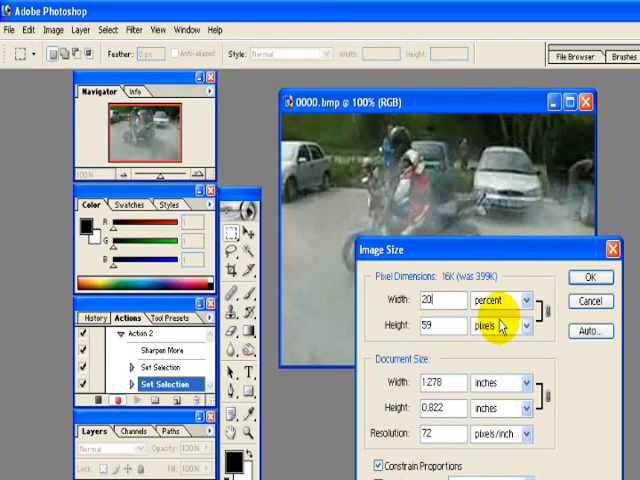
click(590, 277)
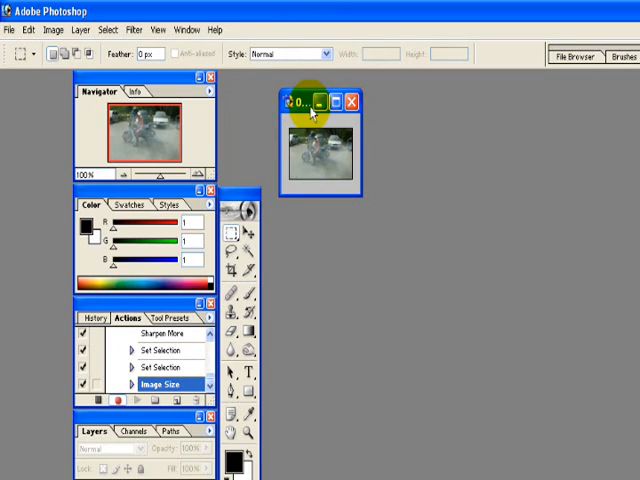
- Close the resized frame and save the changes, recording into Action 2
drag(318, 101, 345, 187)
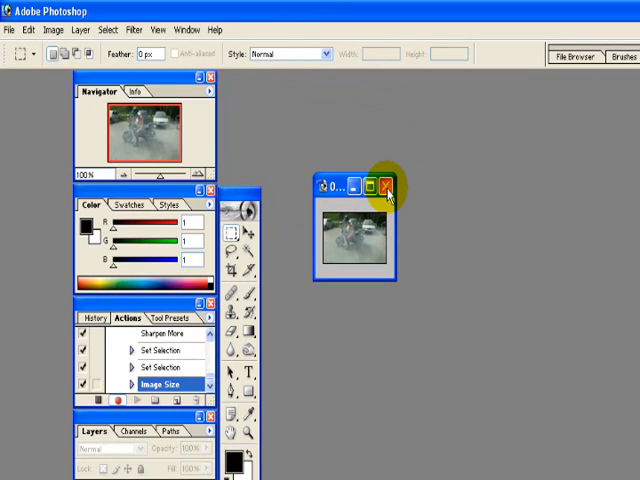
click(381, 188)
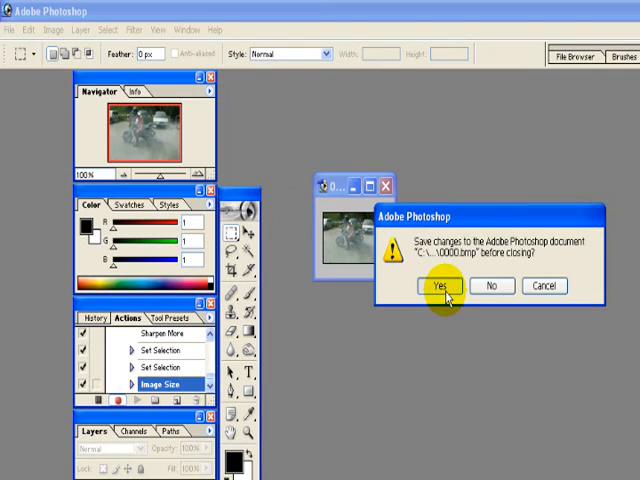
click(434, 286)
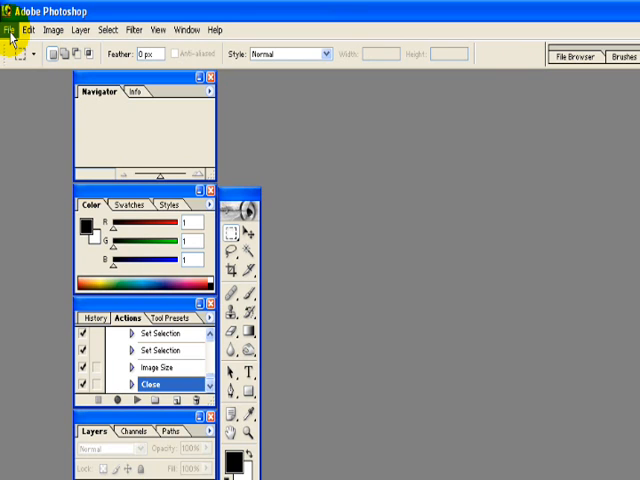
- Batch-run Action 2 on New Folder's frames with Save and Close as destination
click(10, 29)
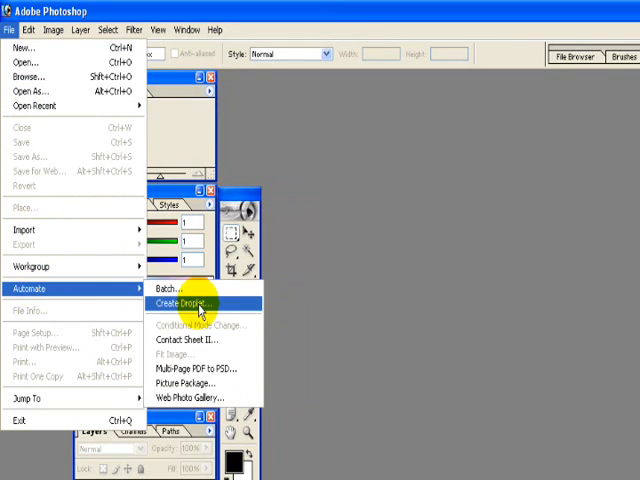
click(170, 288)
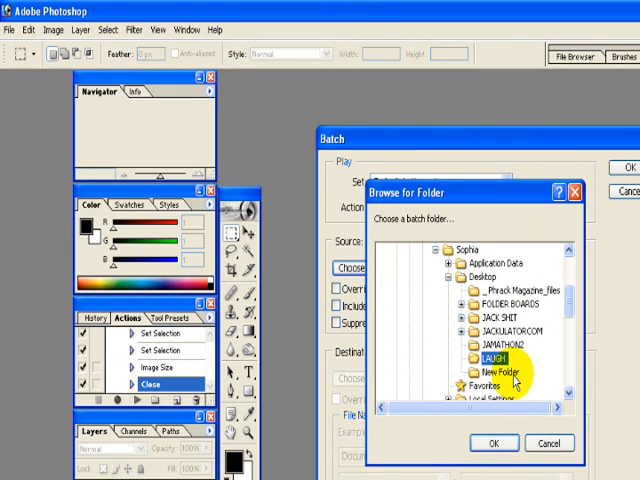
click(494, 442)
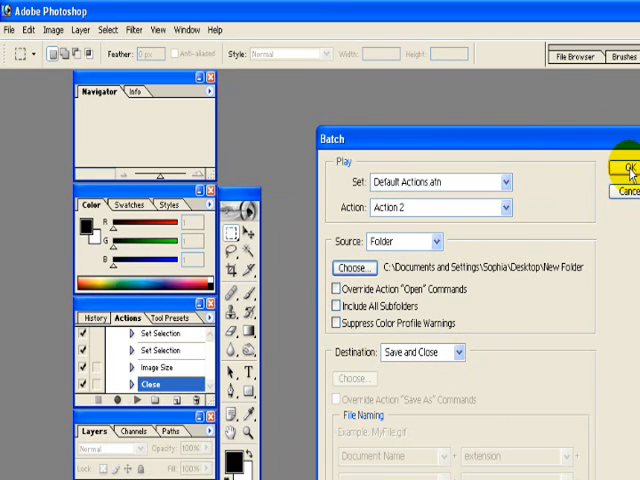
click(621, 163)
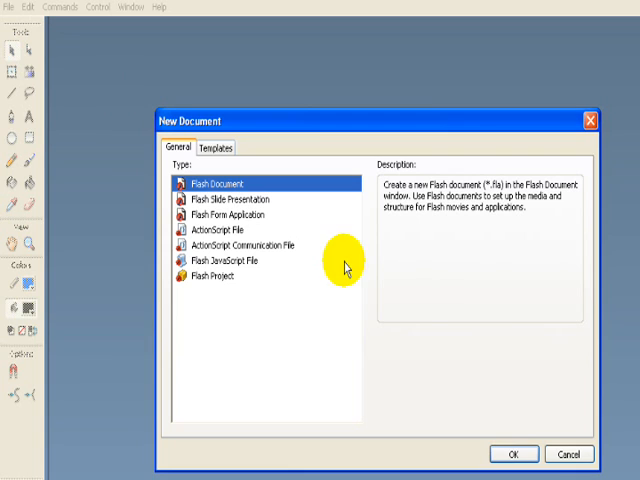
- Create a new Flash document and import 0001.bmp from New Folder onto the stage
click(514, 453)
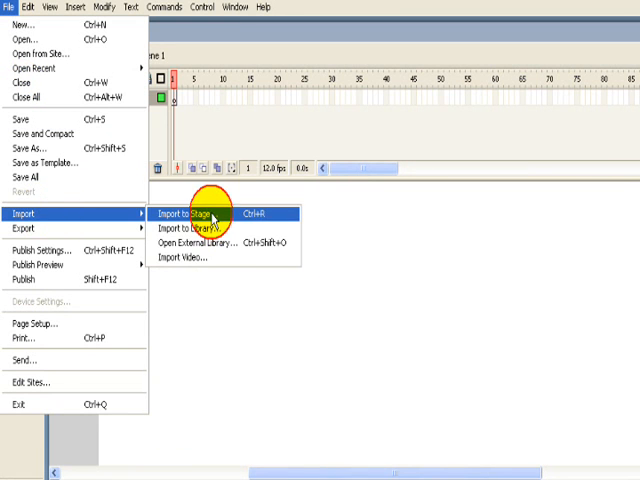
click(195, 214)
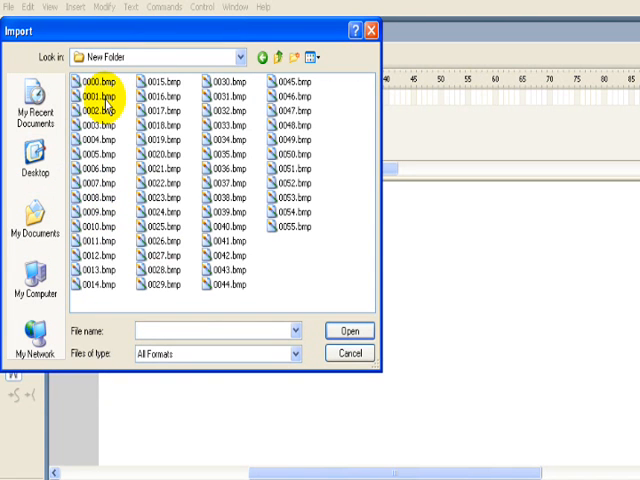
click(95, 90)
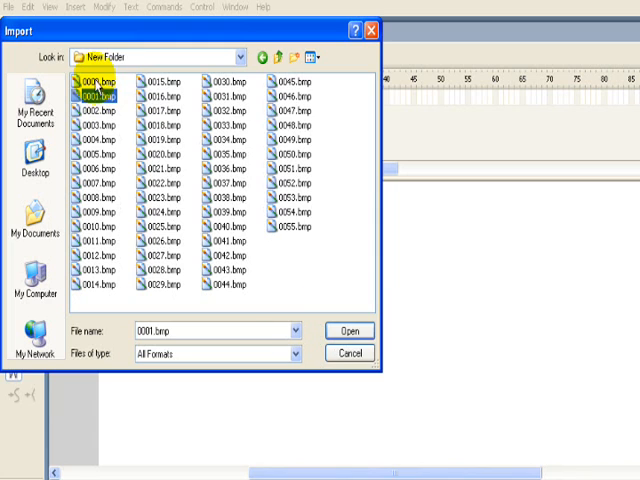
click(350, 330)
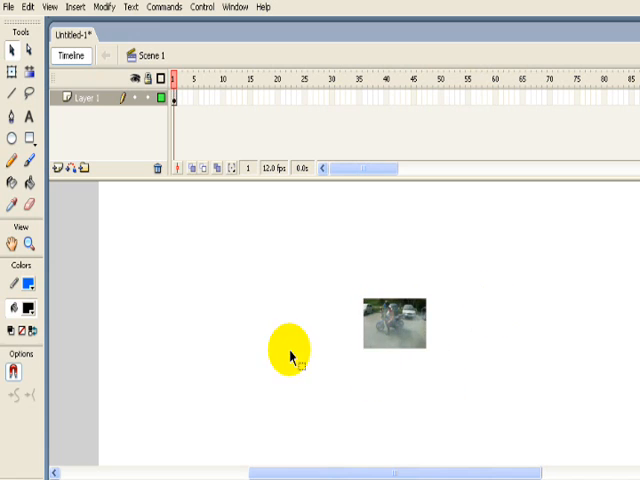
- Select the imported bitmap, then open the Document Properties size settings
drag(289, 348, 400, 345)
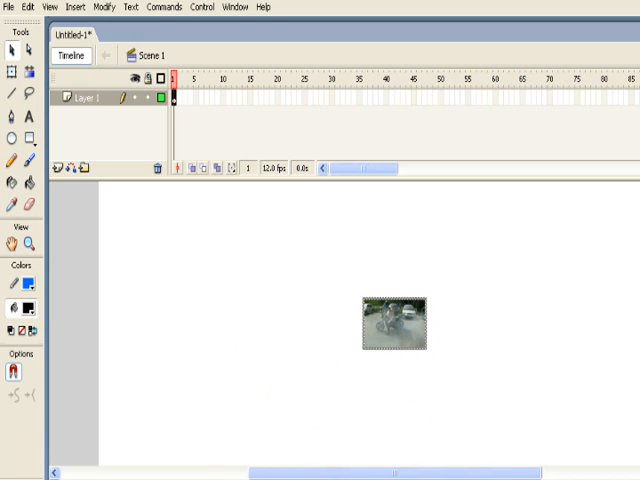
click(395, 330)
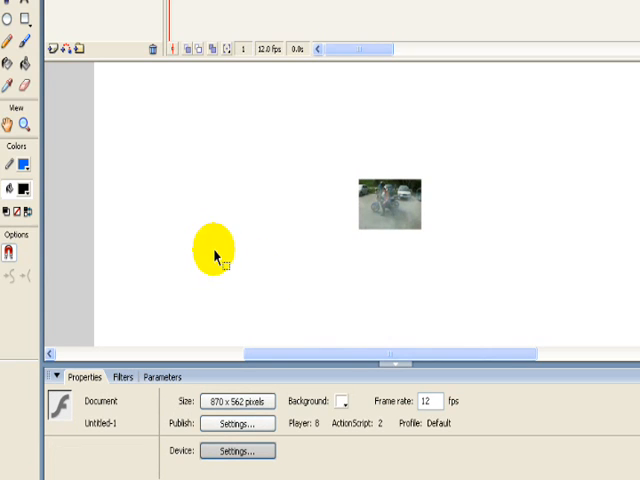
click(237, 401)
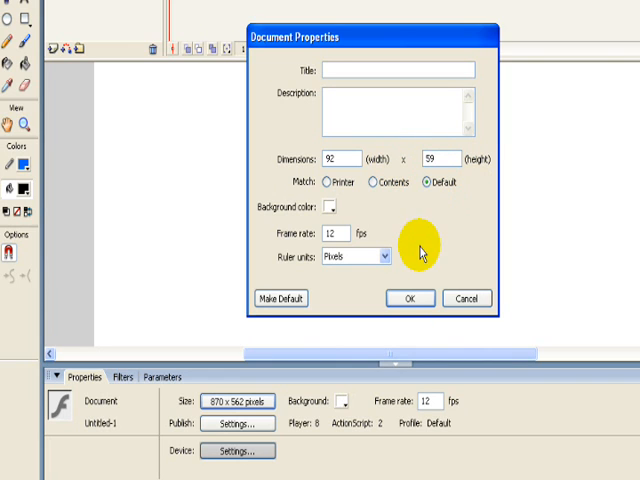
- Confirm the 92 x 59 pixel document size in Document Properties
click(409, 298)
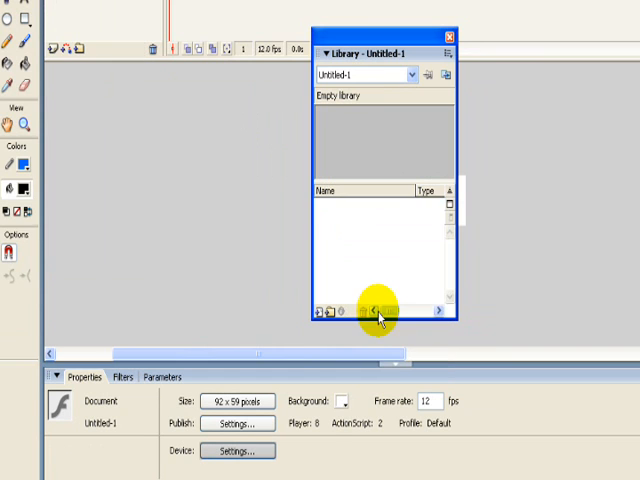
- Import frame 0001.bmp from New Folder onto the stage
click(448, 37)
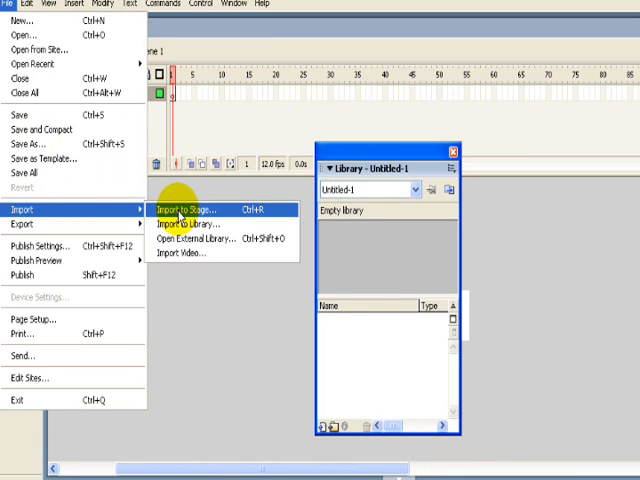
click(188, 209)
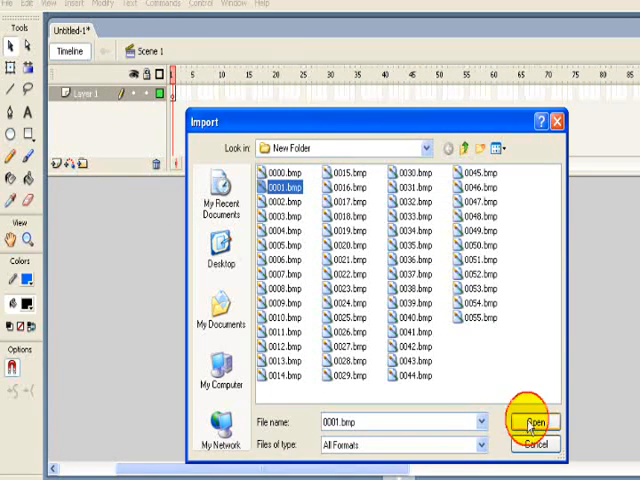
click(535, 421)
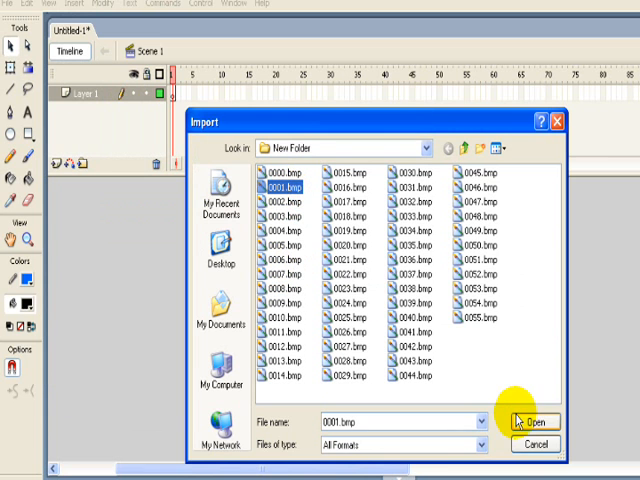
click(536, 421)
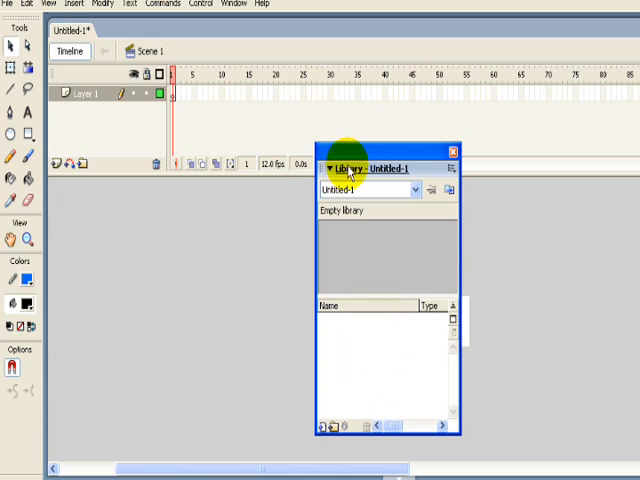
- Collapse the empty library and accept importing the whole bitmap image sequence
click(330, 167)
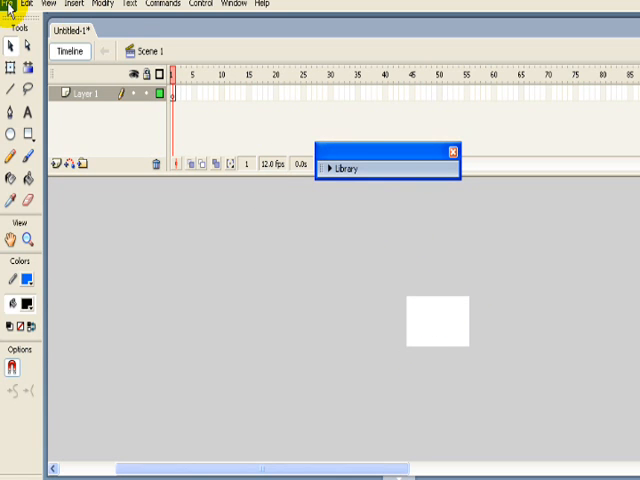
click(8, 4)
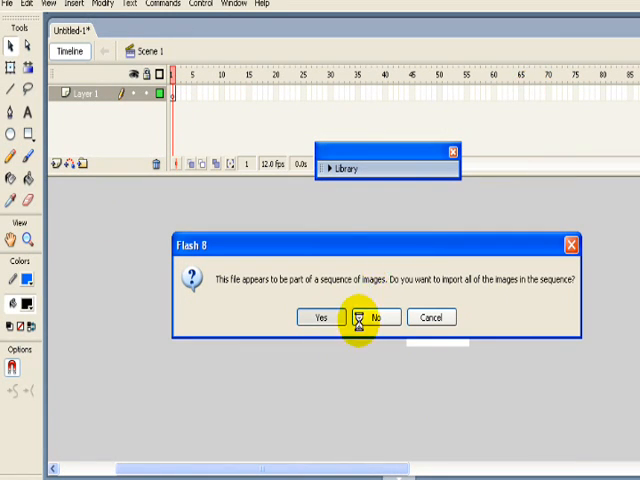
click(376, 317)
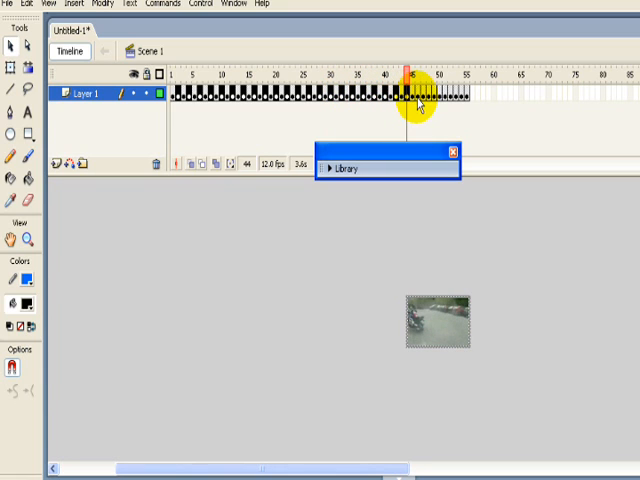
- Select surplus frame runs on Layer 1 and remove them, leaving about 25 frames
drag(415, 95, 445, 95)
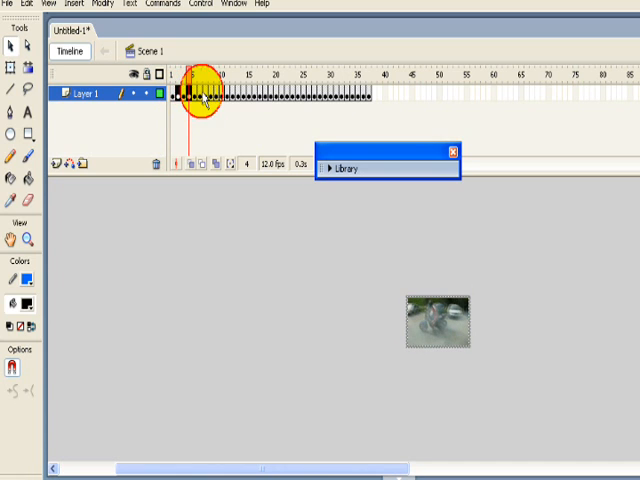
click(215, 78)
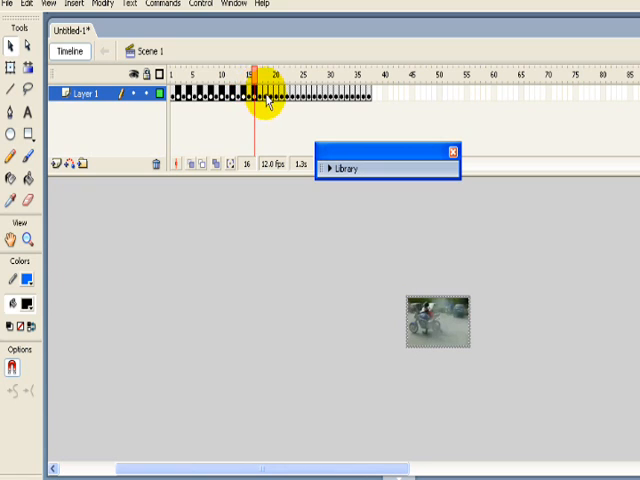
drag(260, 88, 292, 88)
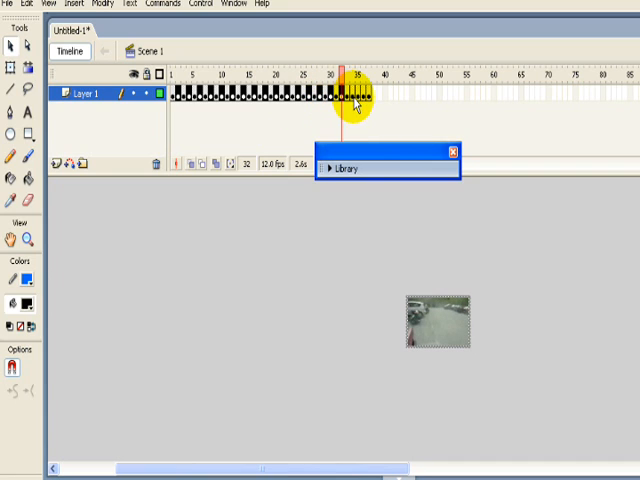
right_click(360, 97)
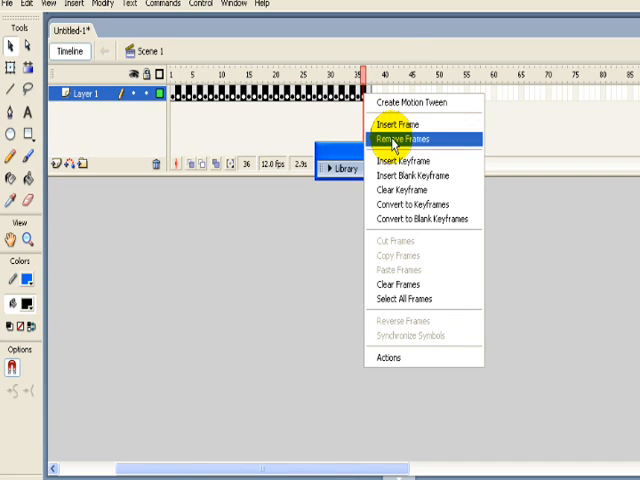
click(398, 137)
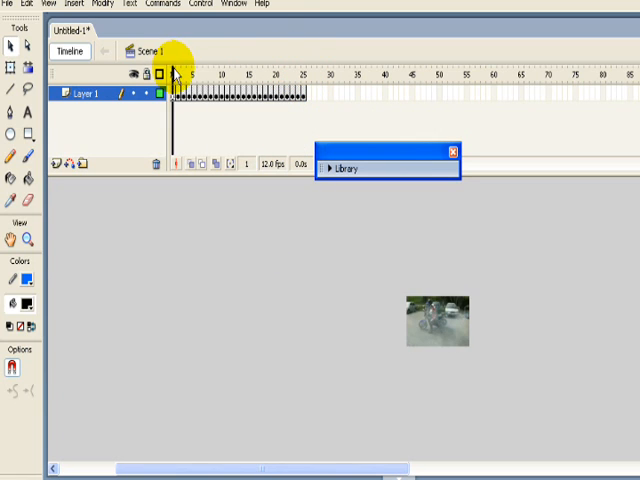
click(223, 75)
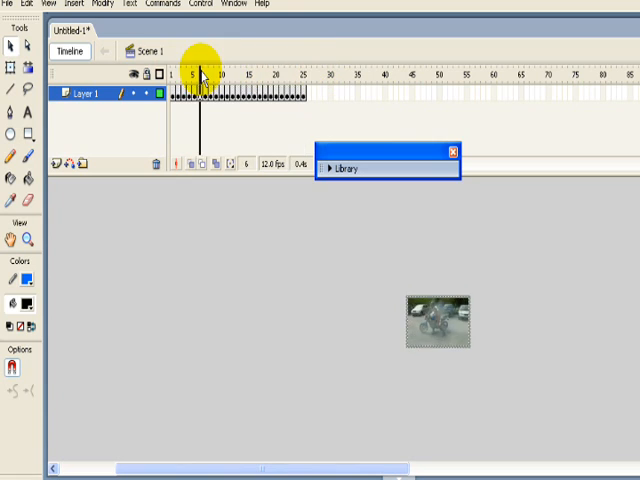
click(171, 74)
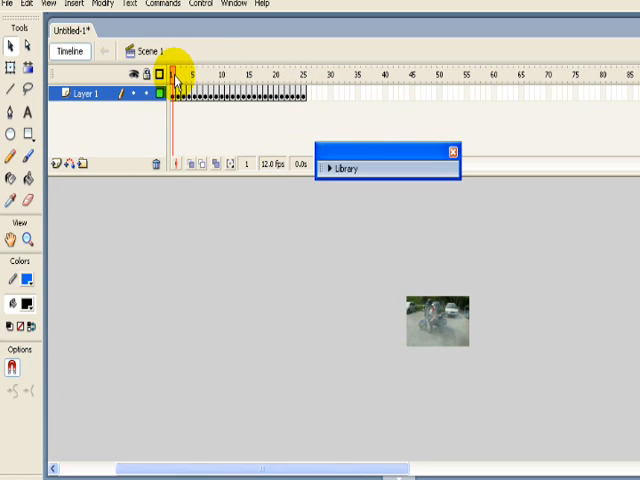
click(249, 77)
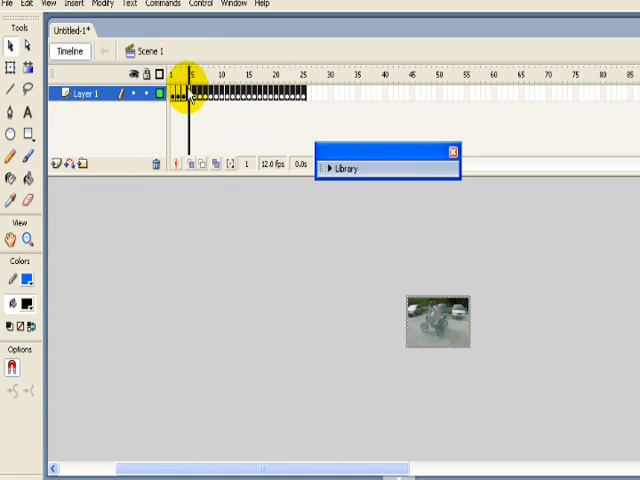
- Copy the biker frames and paste them into Layer 2 at frame 26
right_click(178, 95)
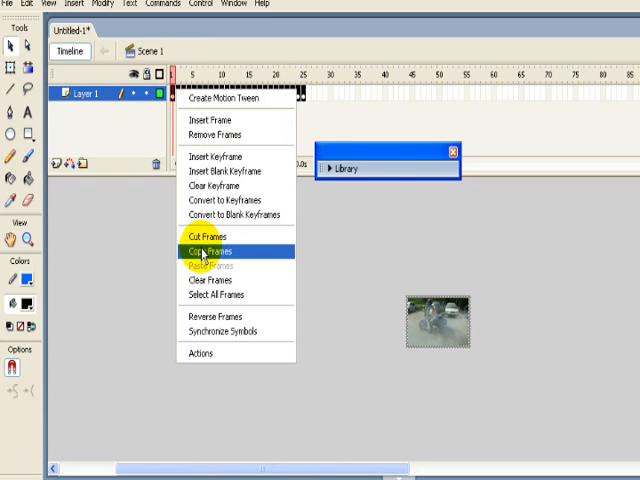
mouse_move(209, 250)
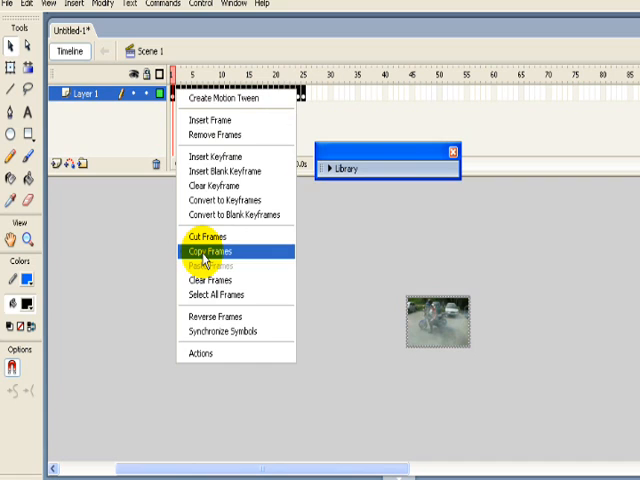
mouse_move(225, 241)
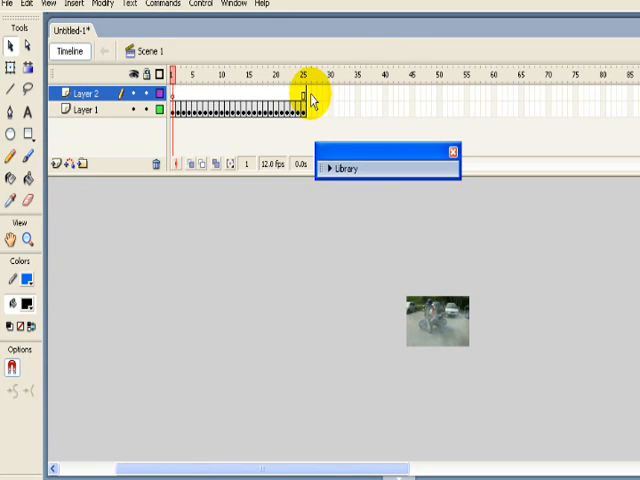
right_click(302, 95)
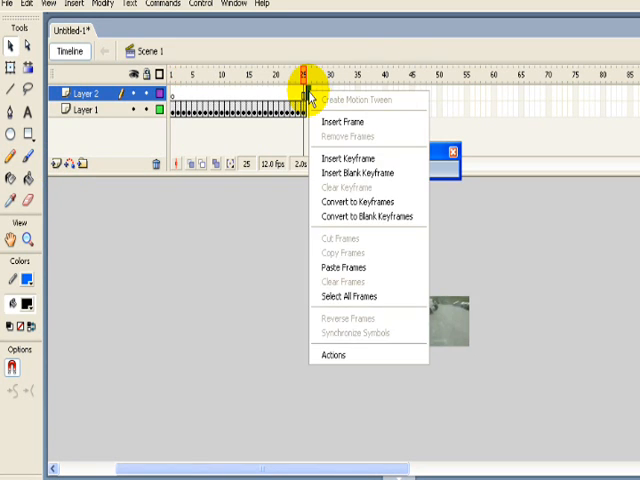
click(360, 172)
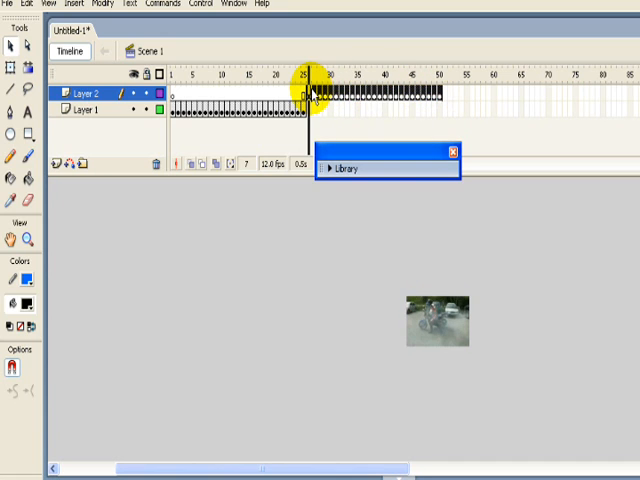
- Reverse the pasted Layer 2 frames and scrub the timeline to preview
right_click(312, 89)
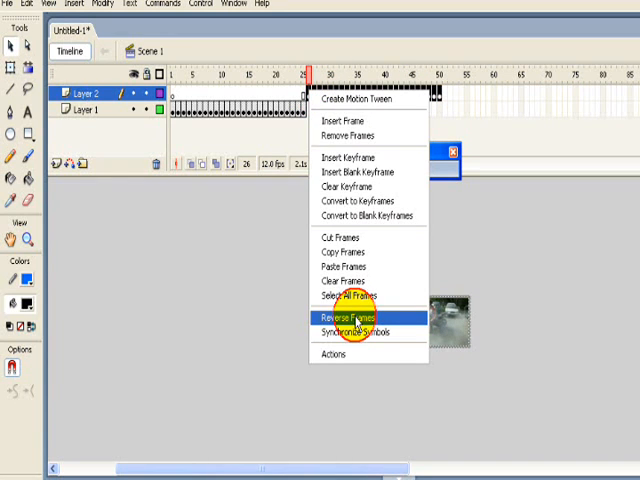
click(353, 320)
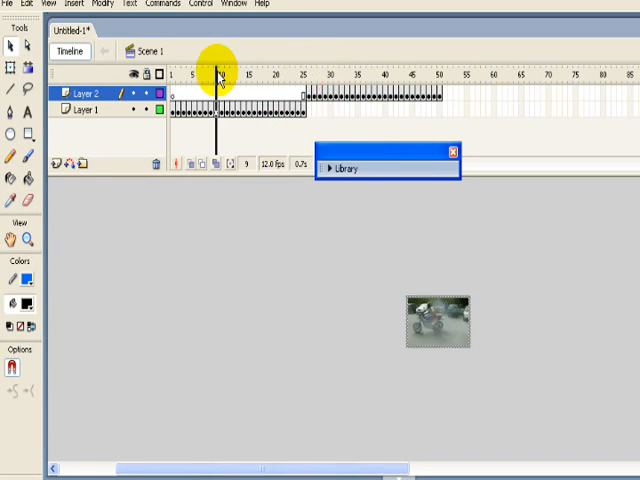
drag(217, 75, 363, 75)
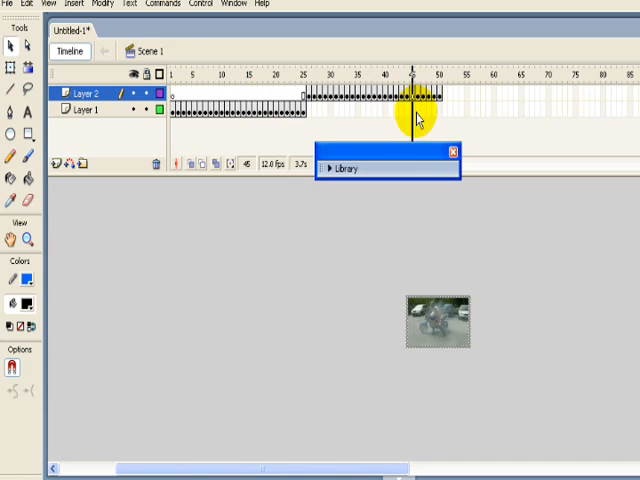
- Export the movie to the desktop as animated GIF 'BIKER' with default GIF settings
click(10, 3)
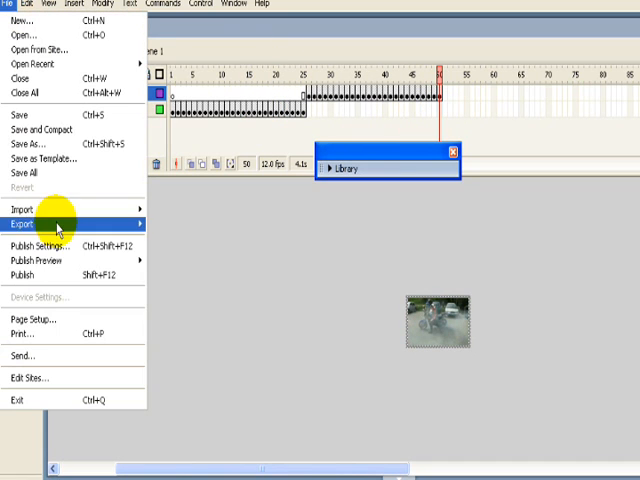
mouse_move(37, 224)
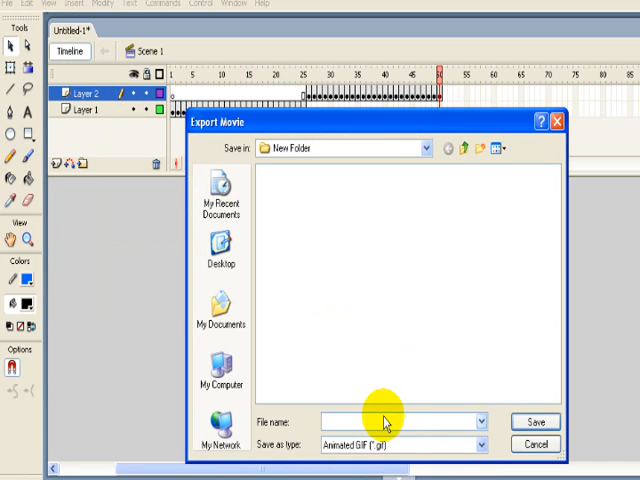
text(BIKER)
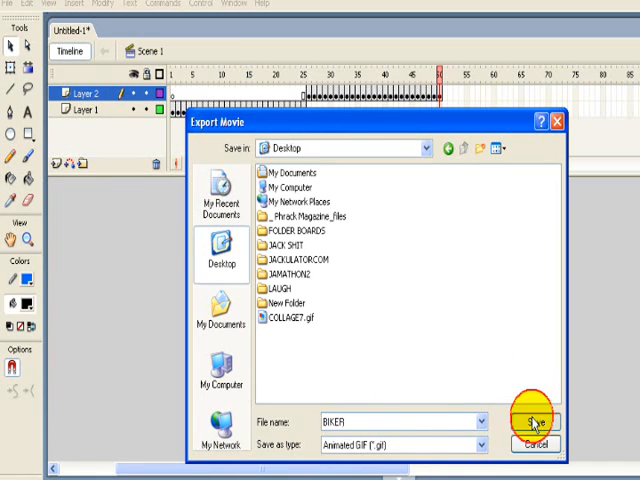
click(536, 422)
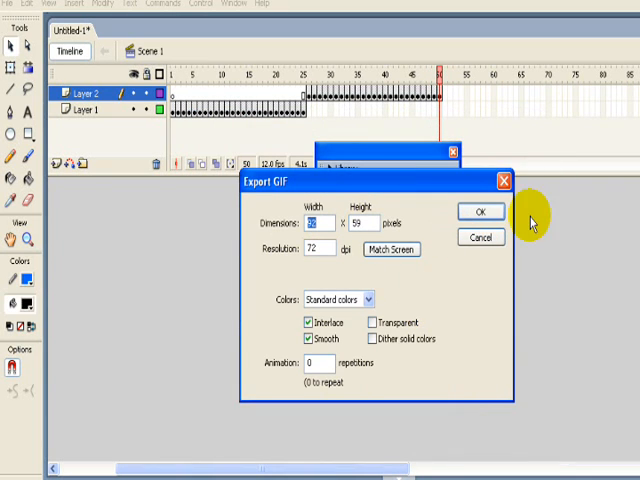
click(480, 211)
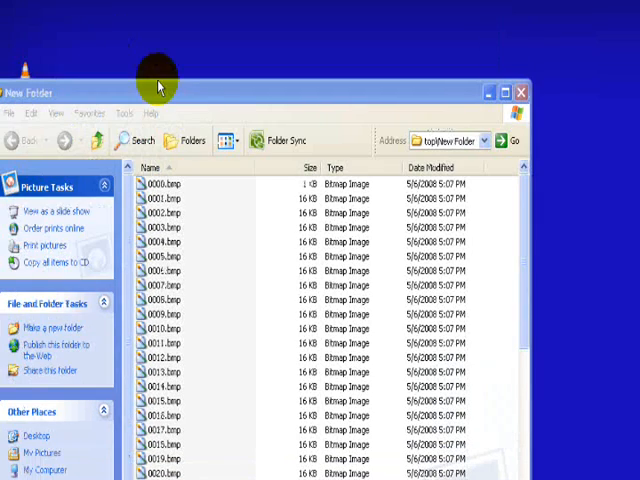
- Close New Folder and open the exported BIKER GIF
click(521, 91)
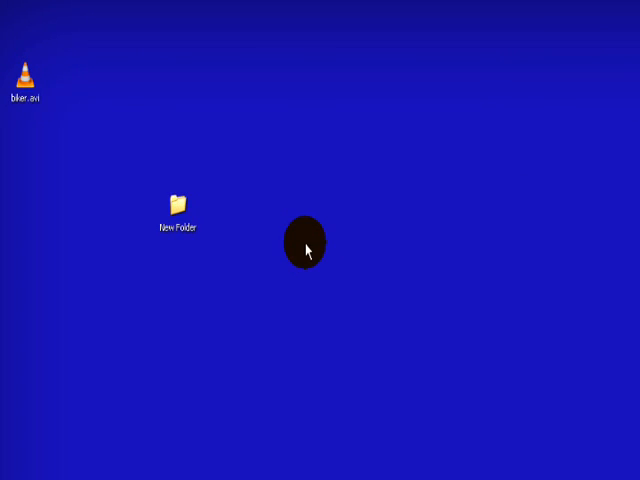
double_click(25, 77)
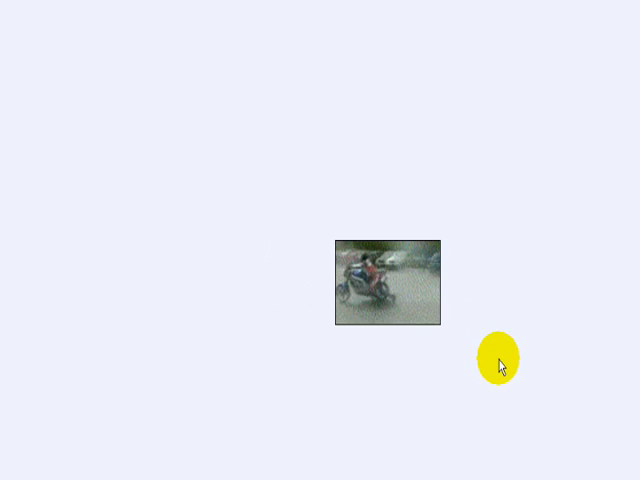